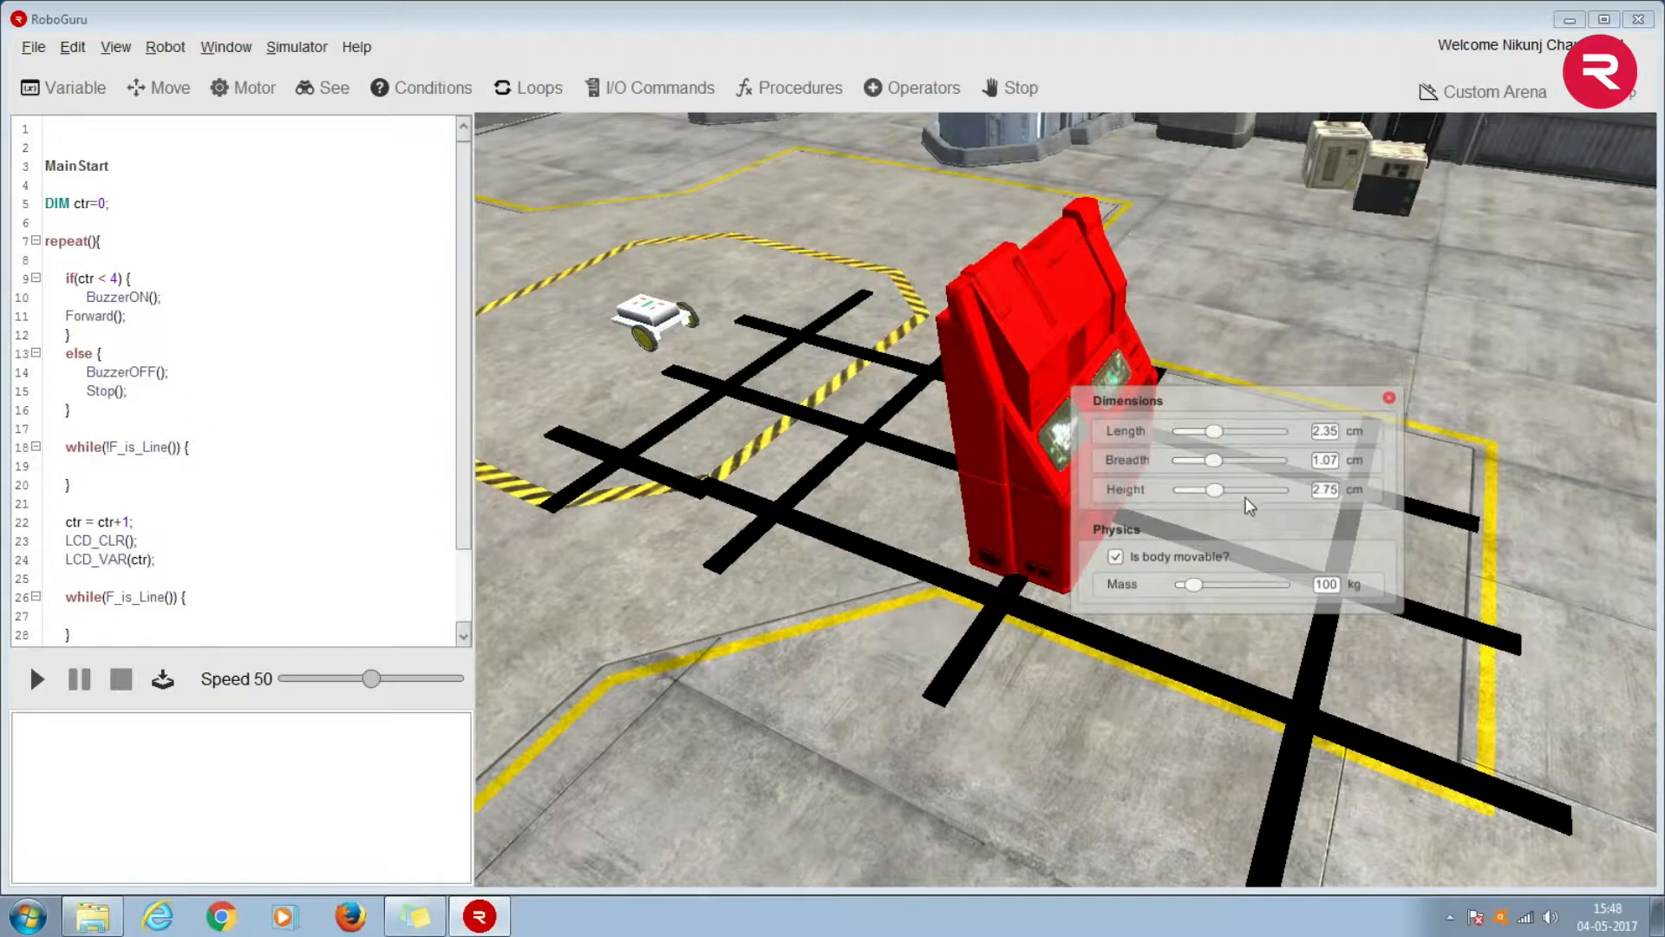
# Step: Resize the red obstacle to 1.17 × 0.64 × 1.37 cm and uncheck 'Is body movable?'
pyautogui.moveTo(1216, 430); pyautogui.dragTo(1182, 431)
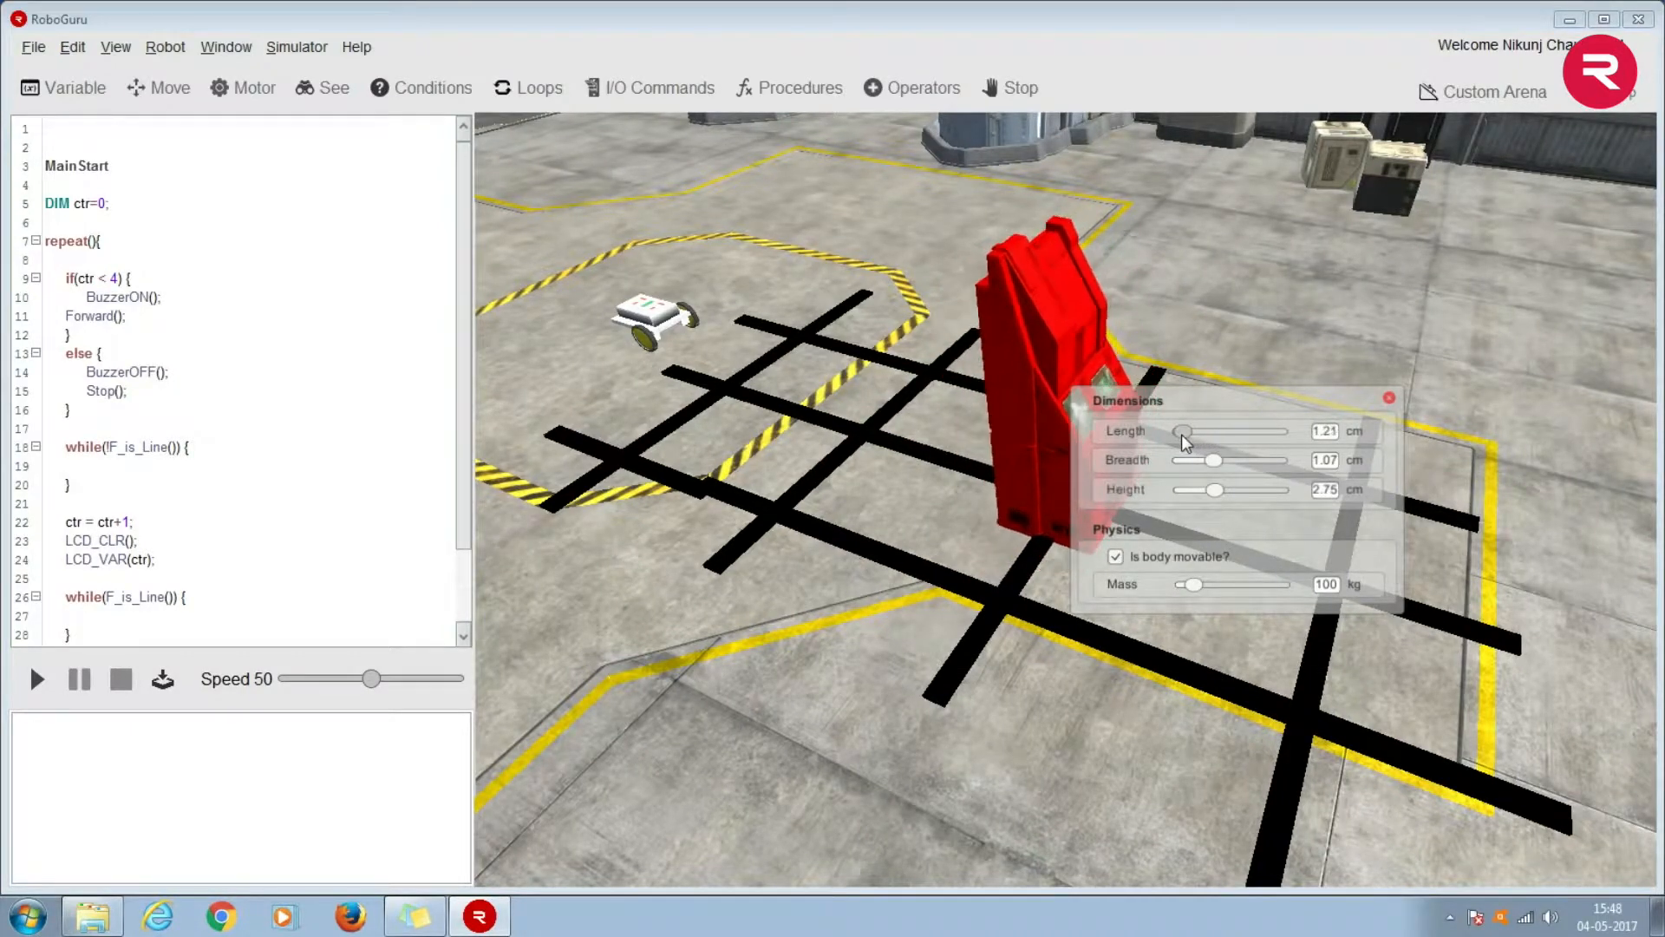
pyautogui.moveTo(1216, 459); pyautogui.dragTo(1177, 460)
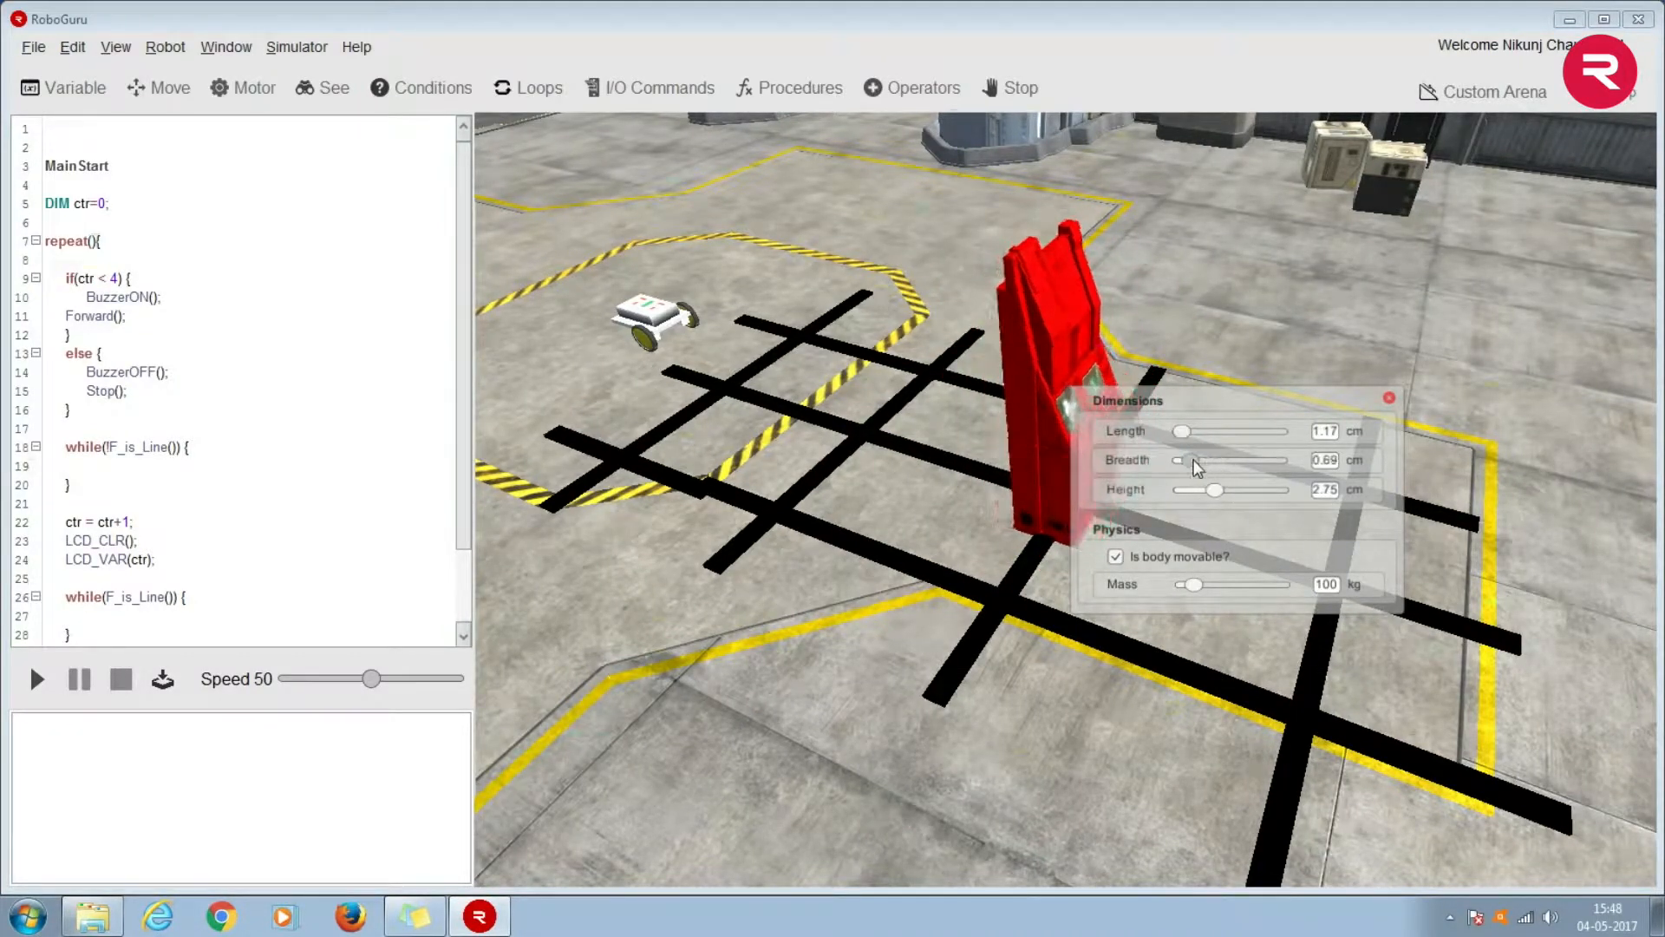
pyautogui.moveTo(1216, 489); pyautogui.dragTo(1178, 489)
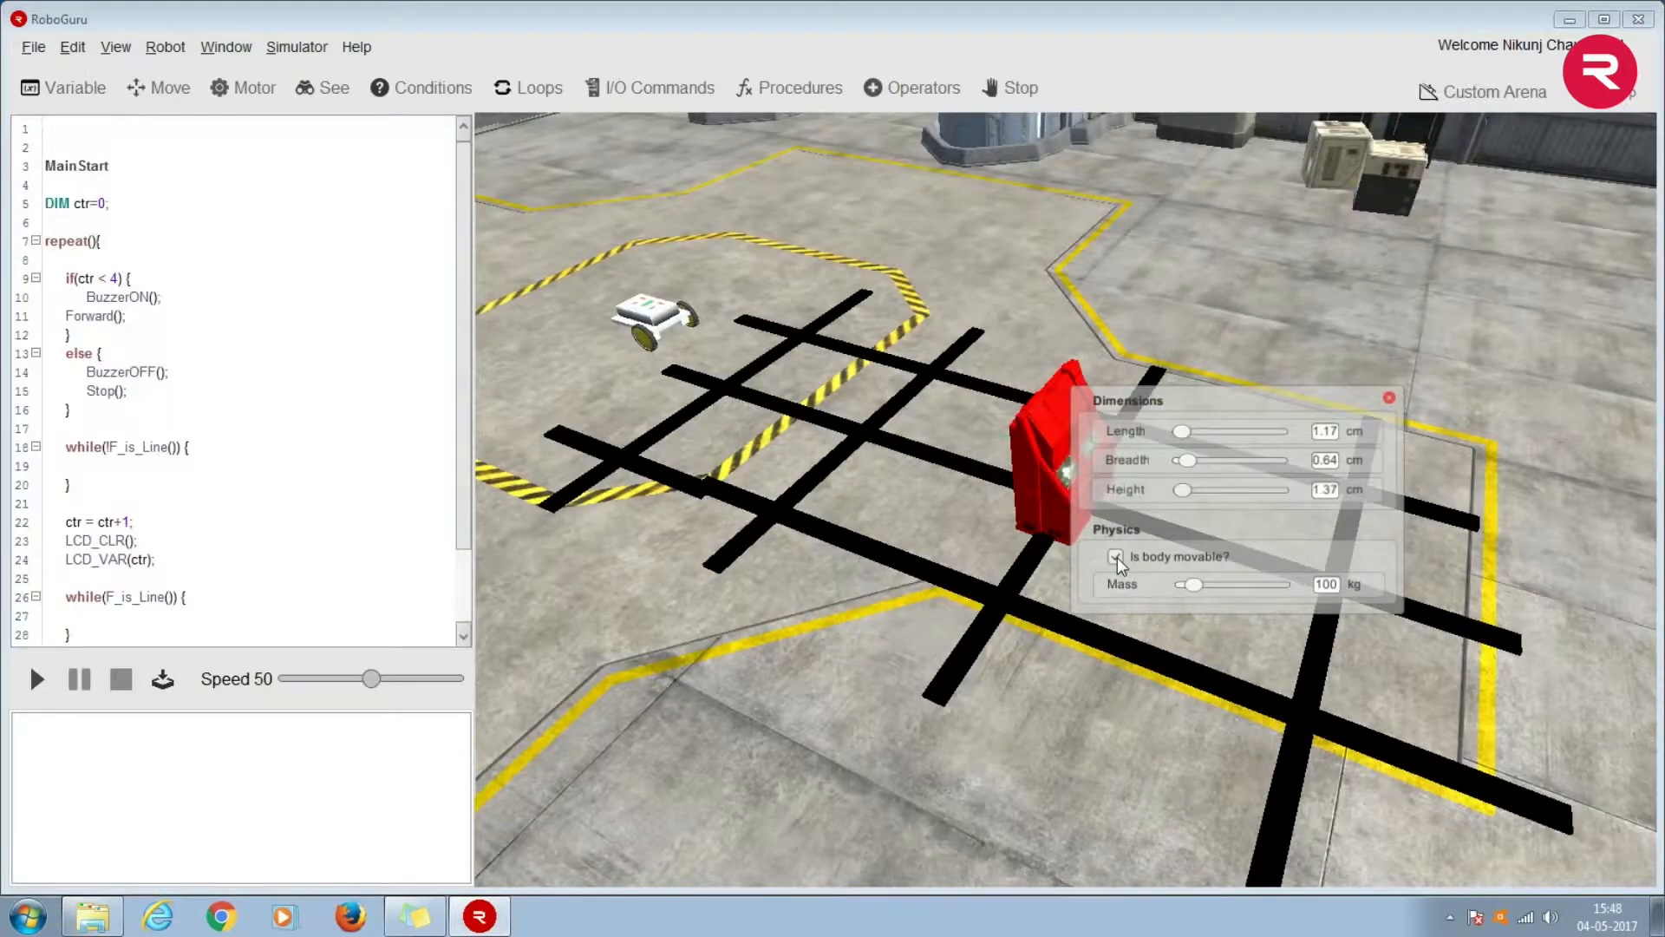
pyautogui.click(1115, 557)
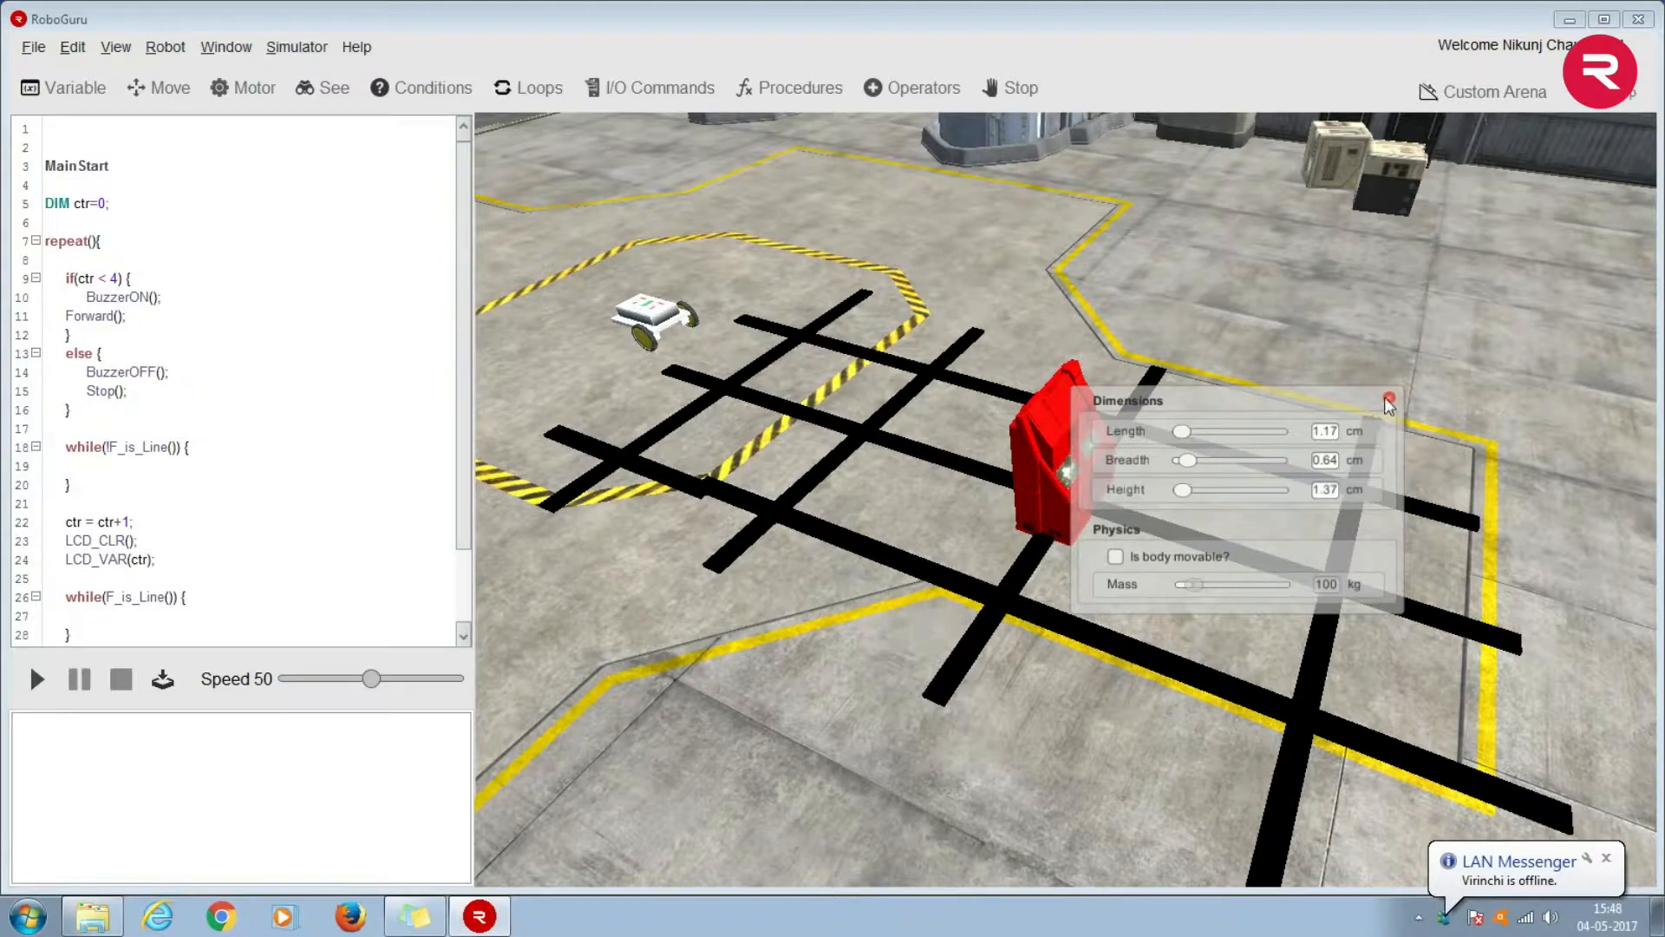
pyautogui.moveTo(1391, 412)
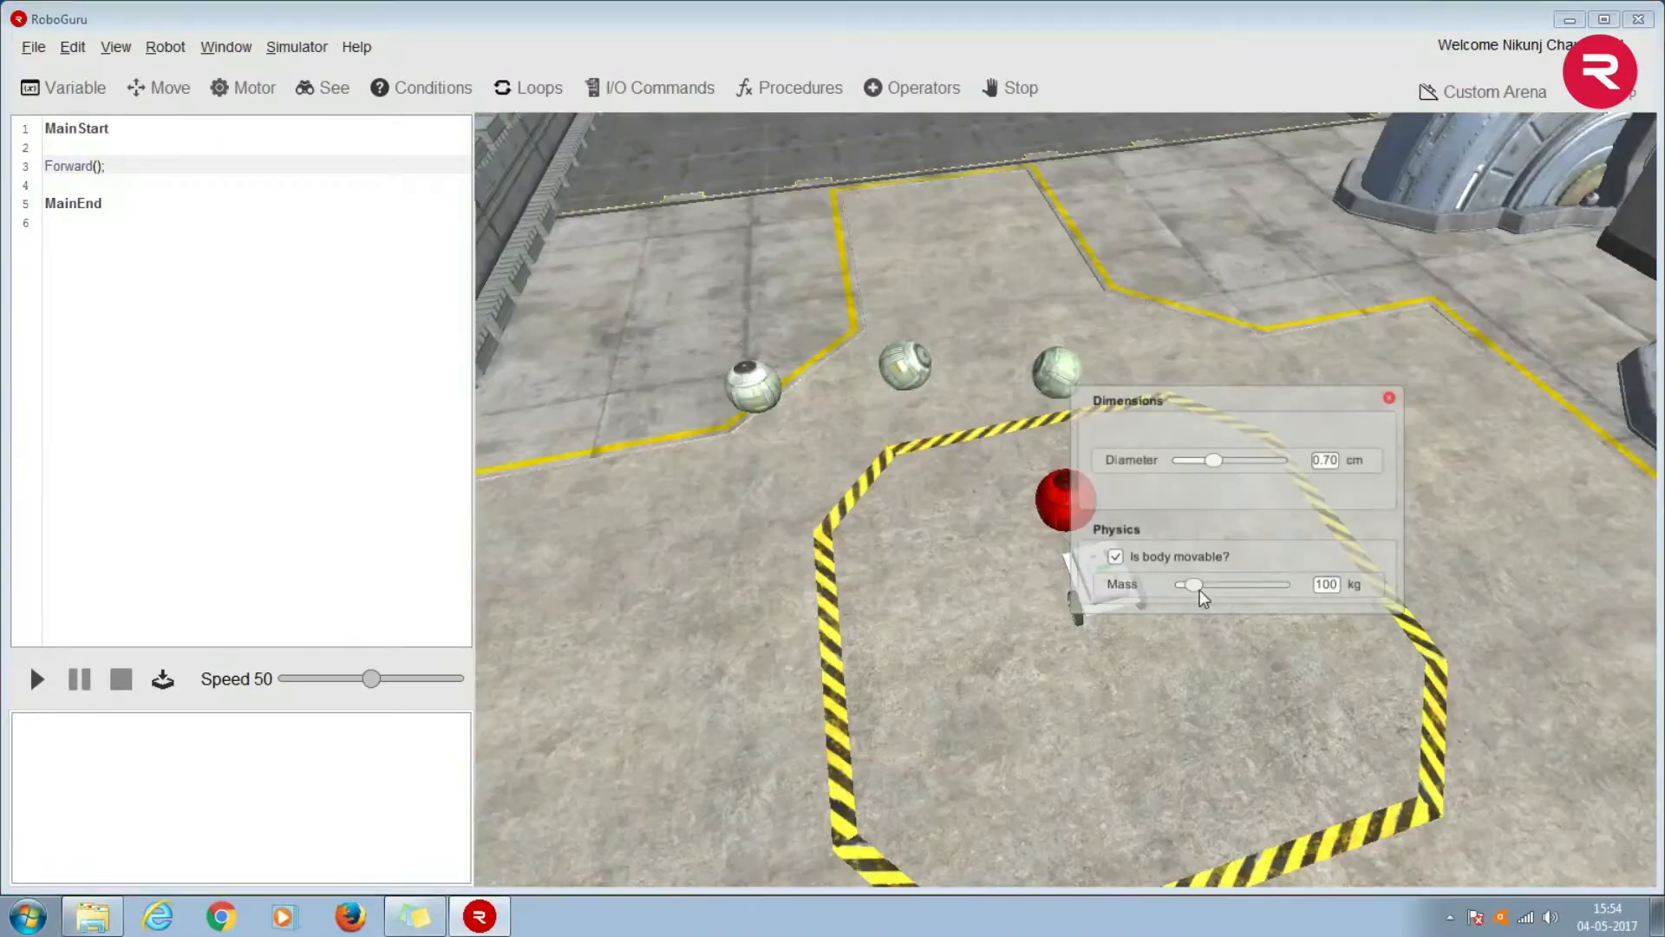
# Step: Set the red sphere's mass to 100 kg so it stays movable
pyautogui.click(1326, 584)
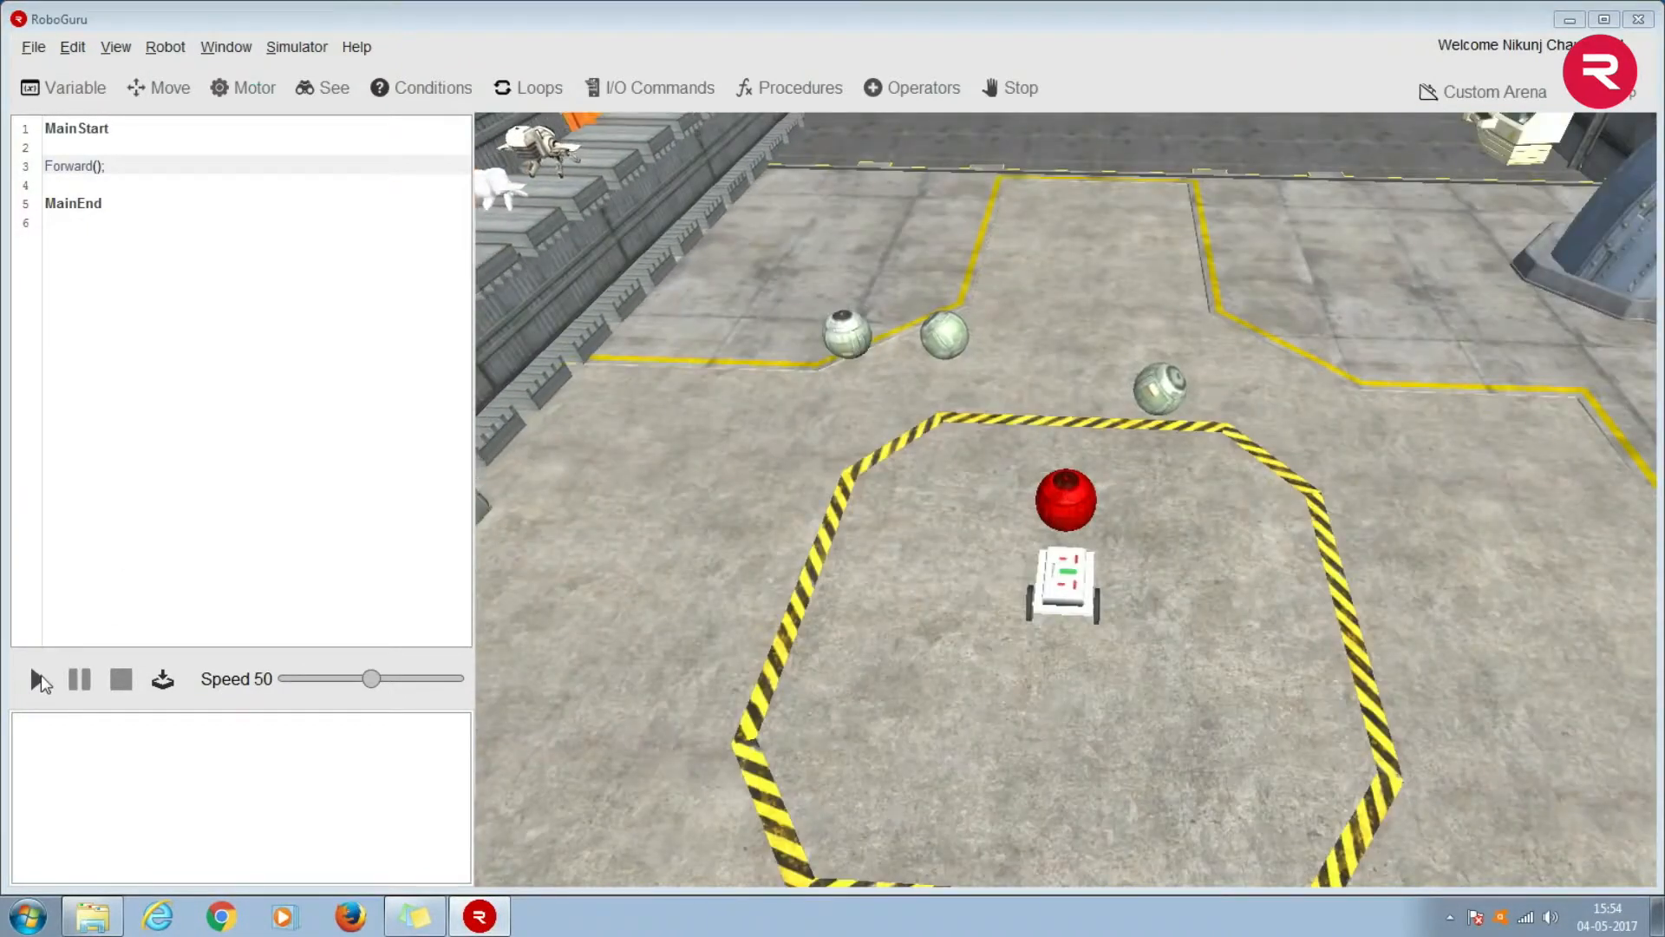
# Step: Run the single Forward() program with the Play button
pyautogui.click(36, 678)
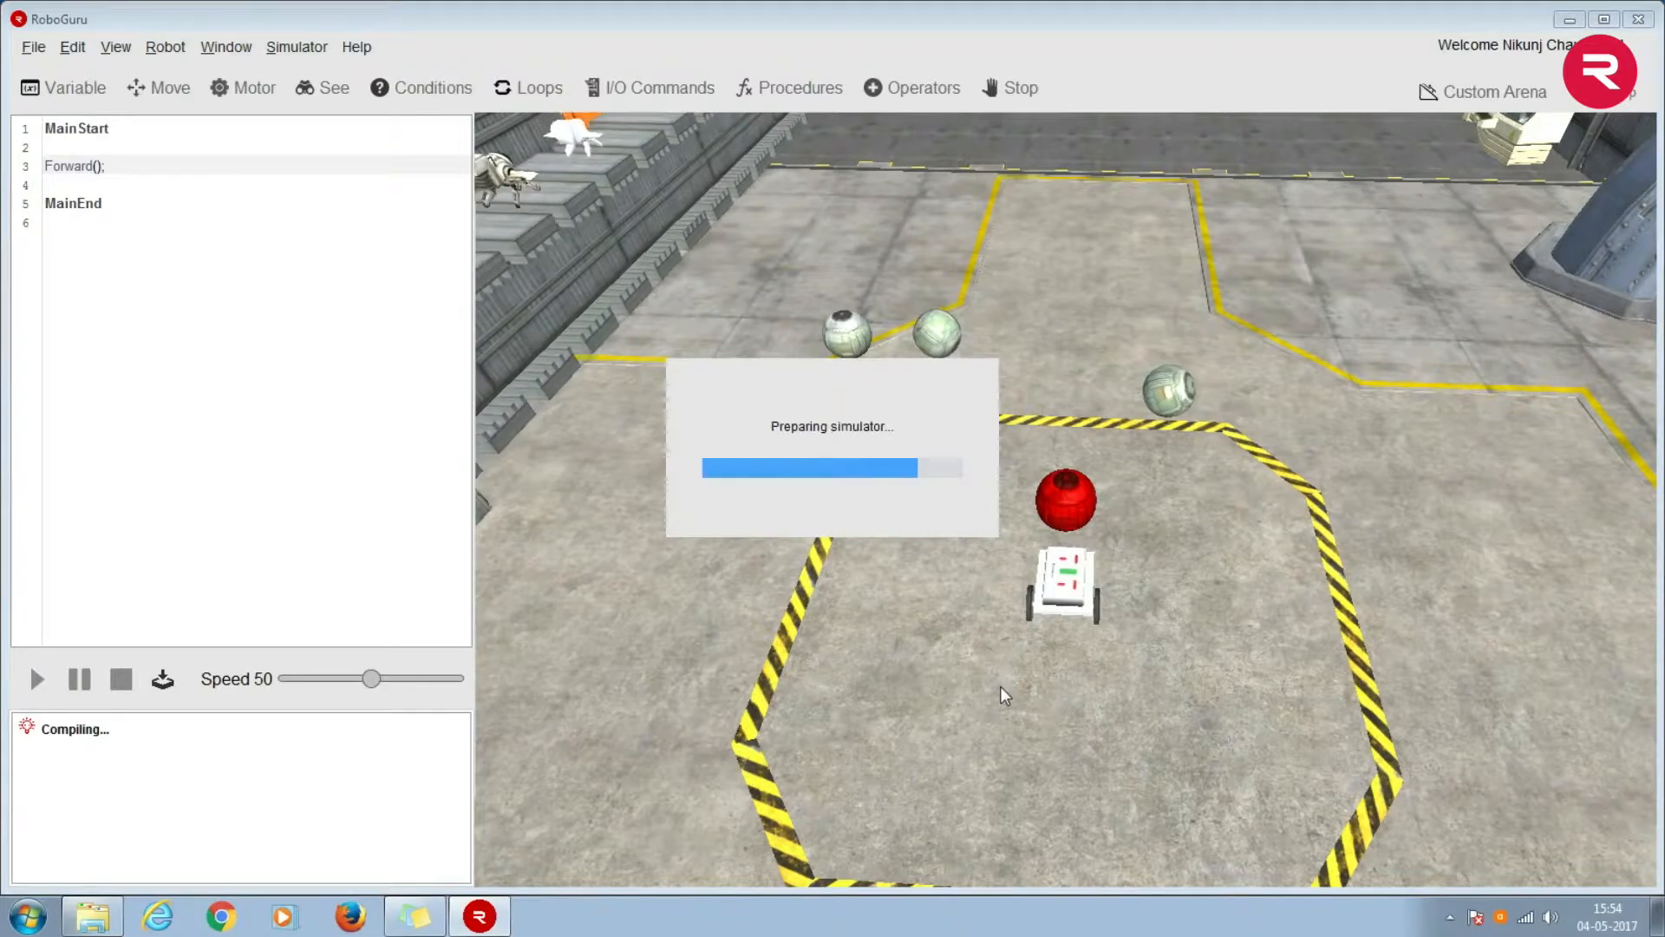